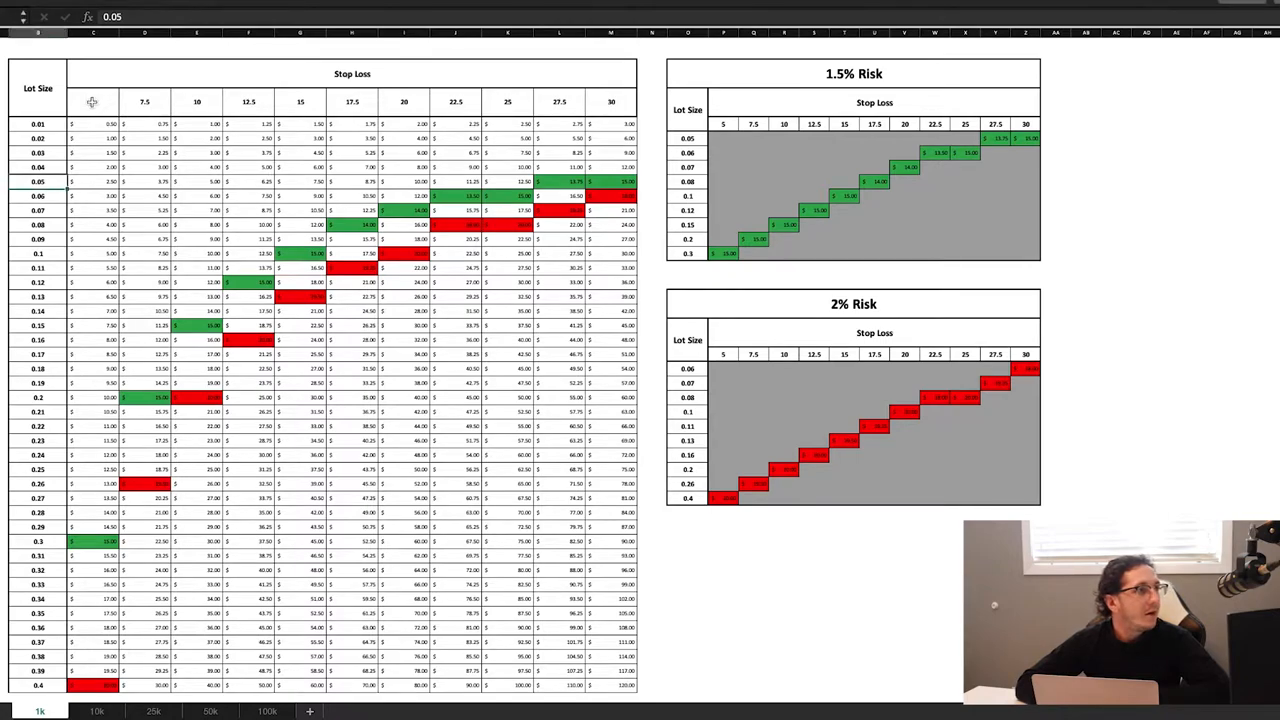
- Review lot size values in the table and the formula behind a green risk cell
click(92, 100)
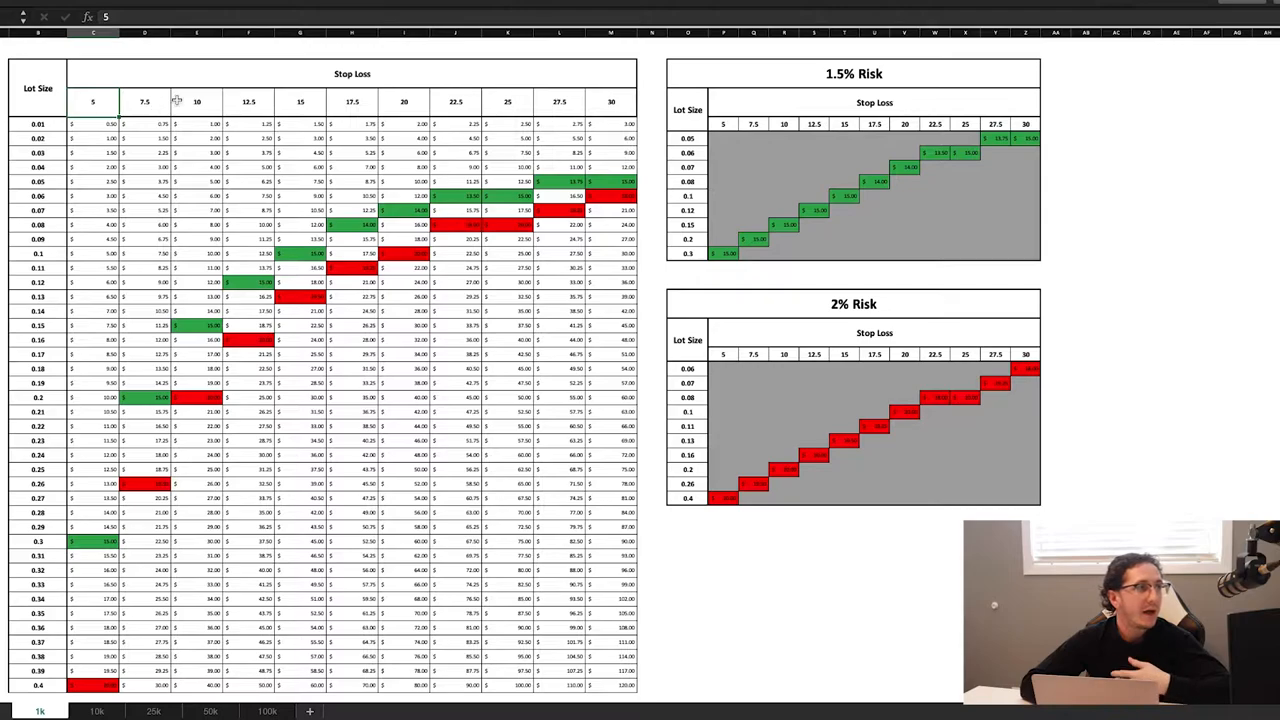
mouse_move(284, 108)
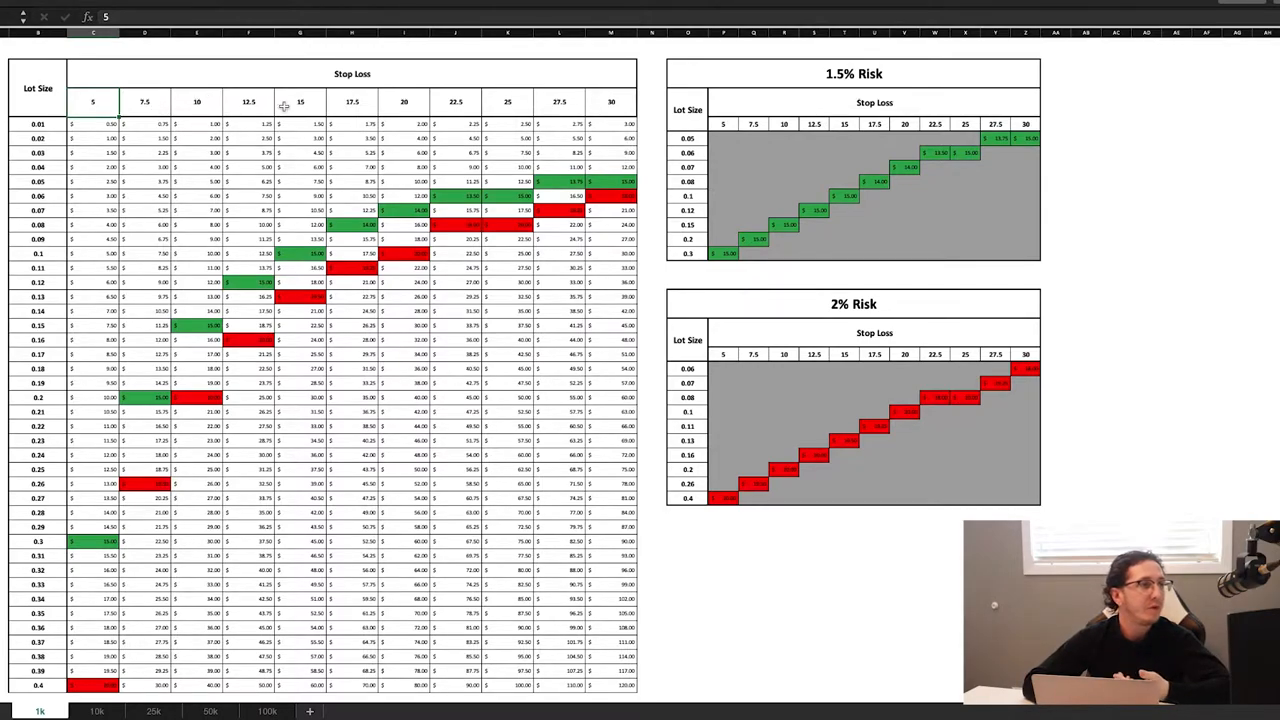
mouse_move(608, 108)
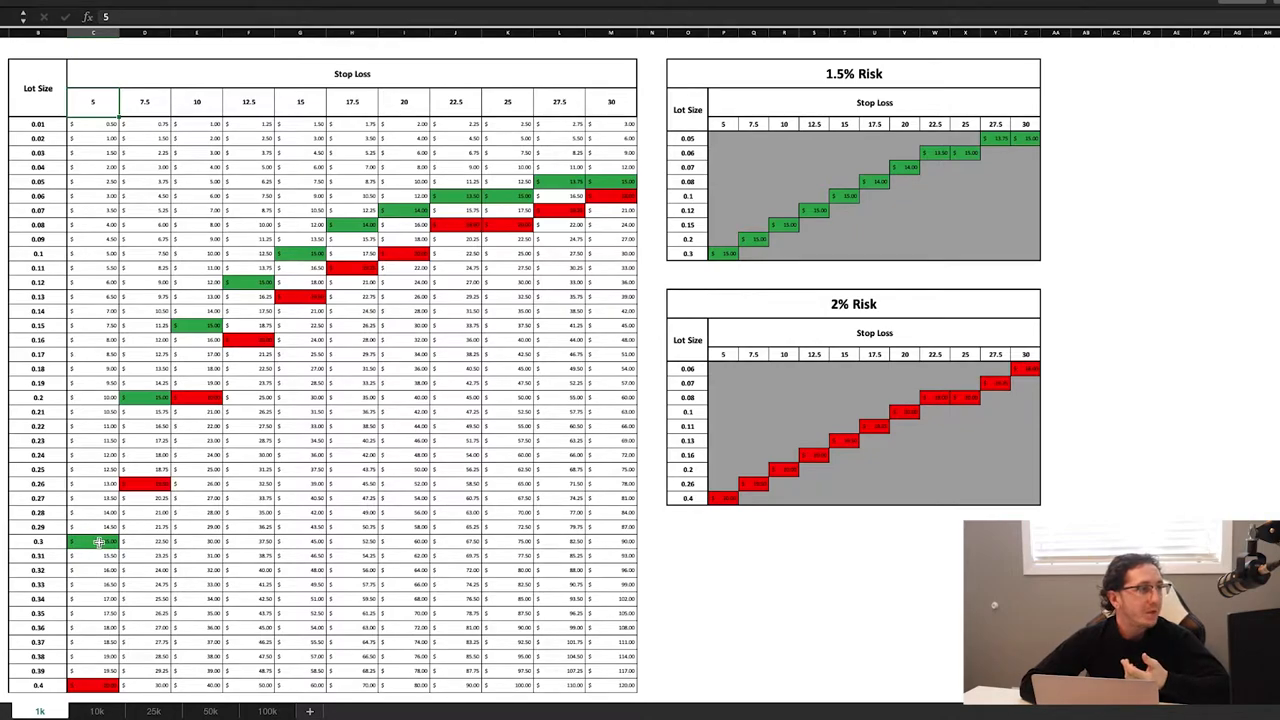
mouse_move(108, 468)
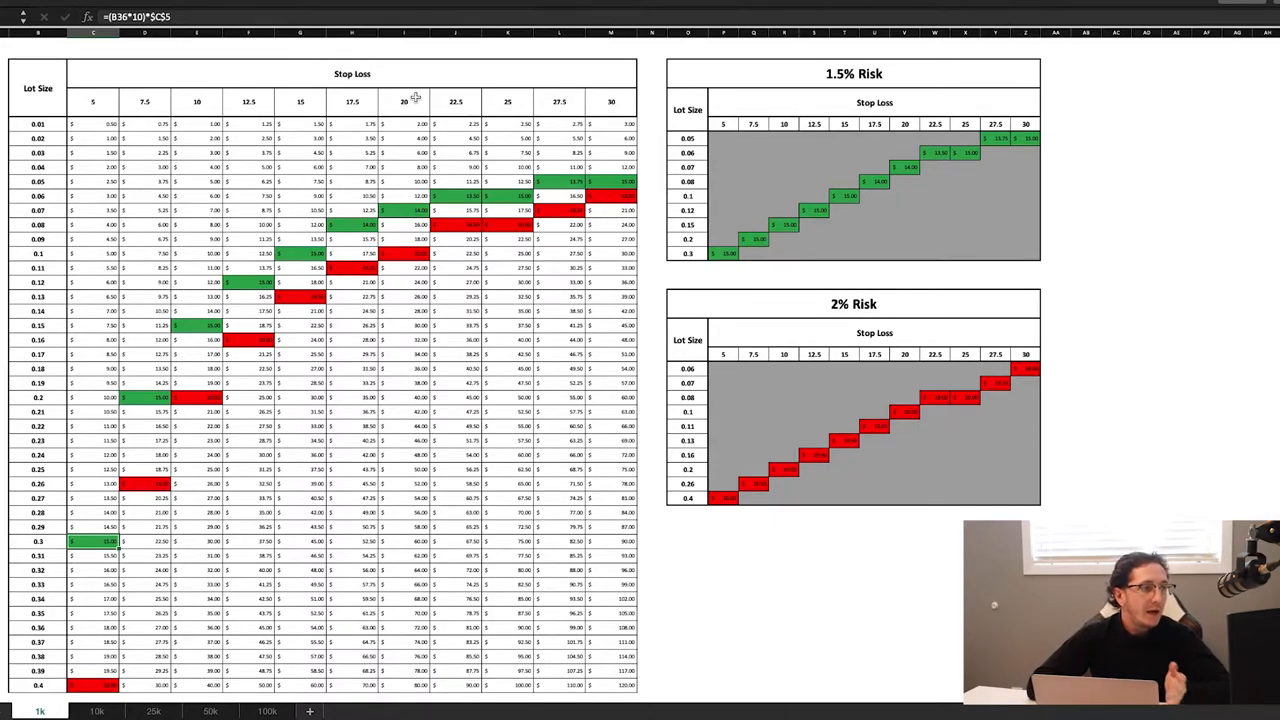
click(38, 540)
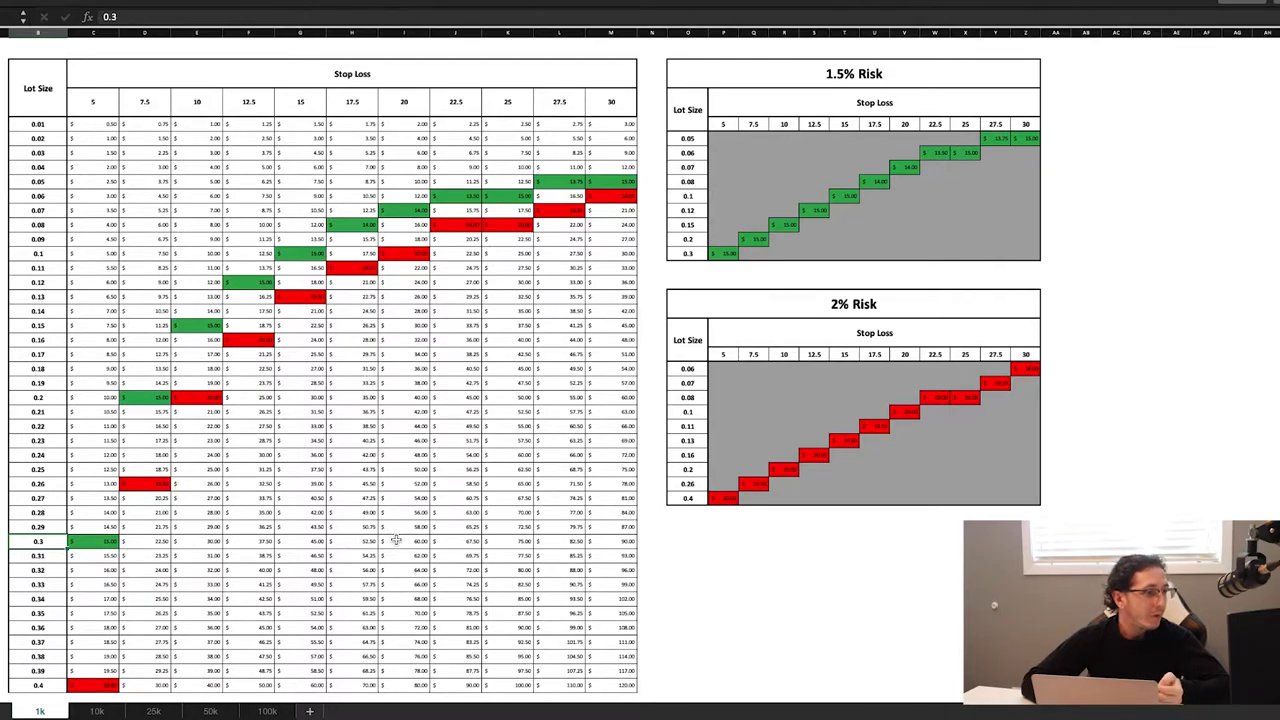
click(404, 540)
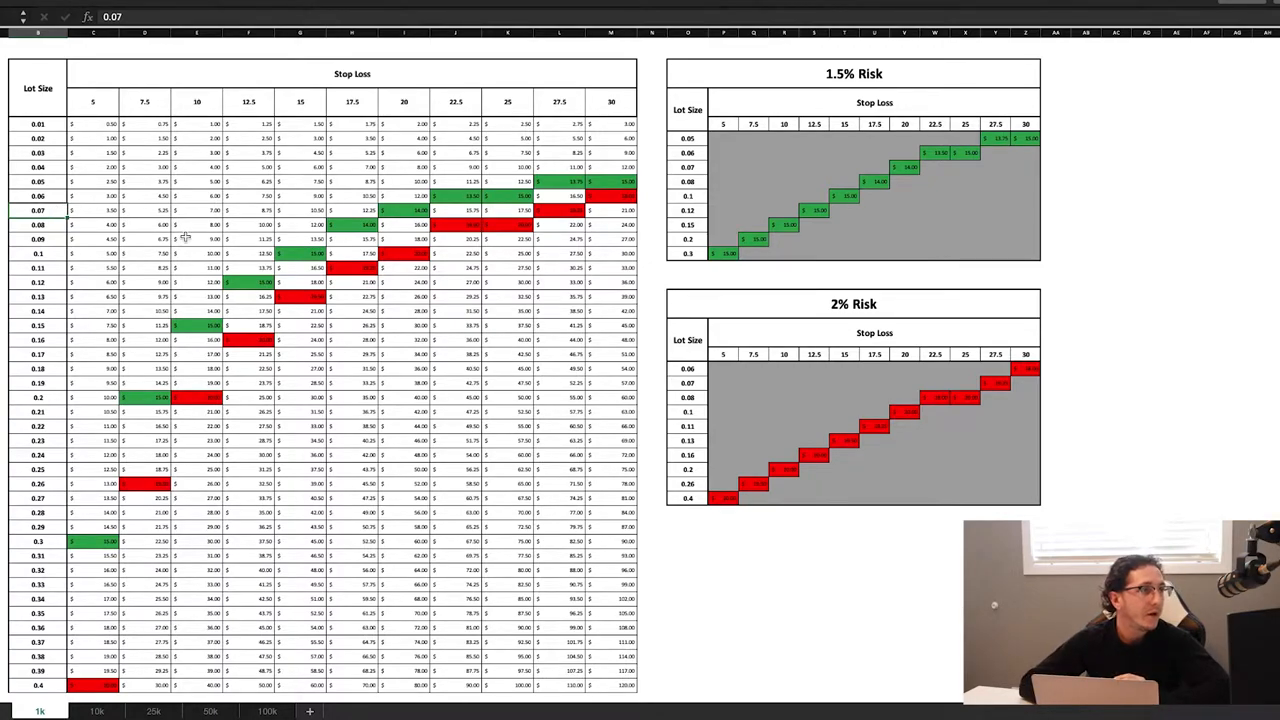
mouse_move(612, 166)
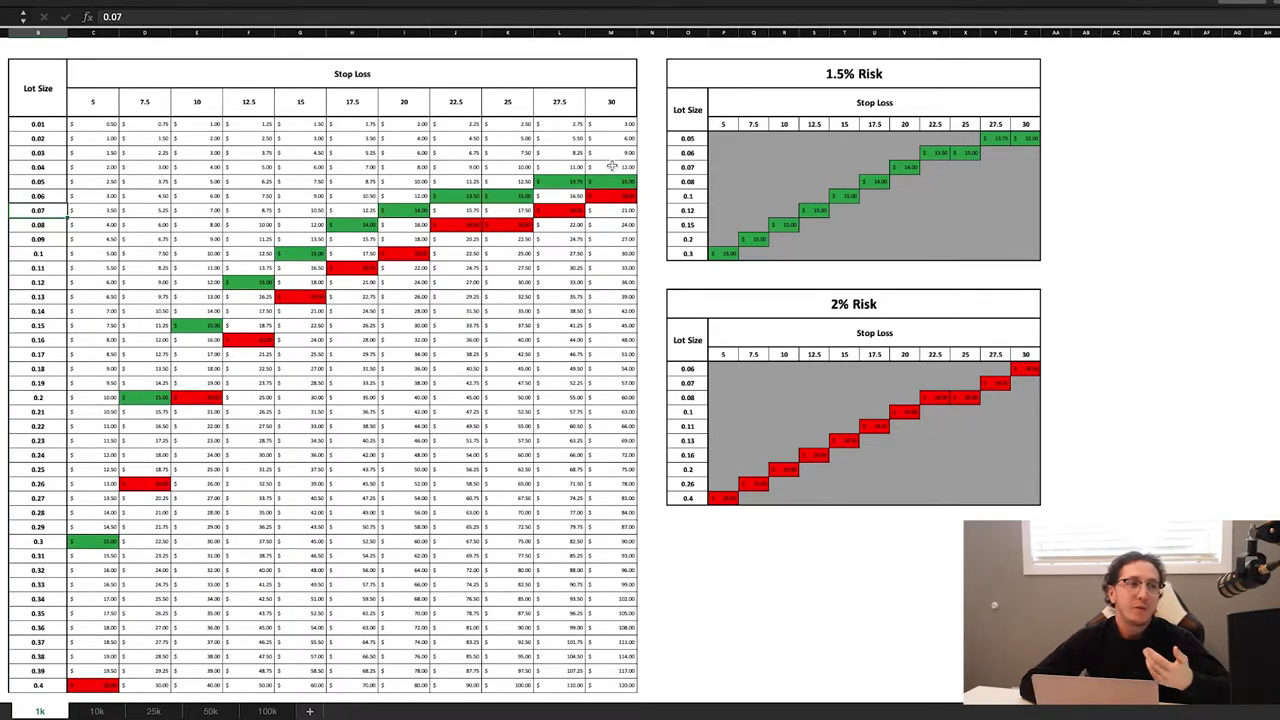
click(612, 180)
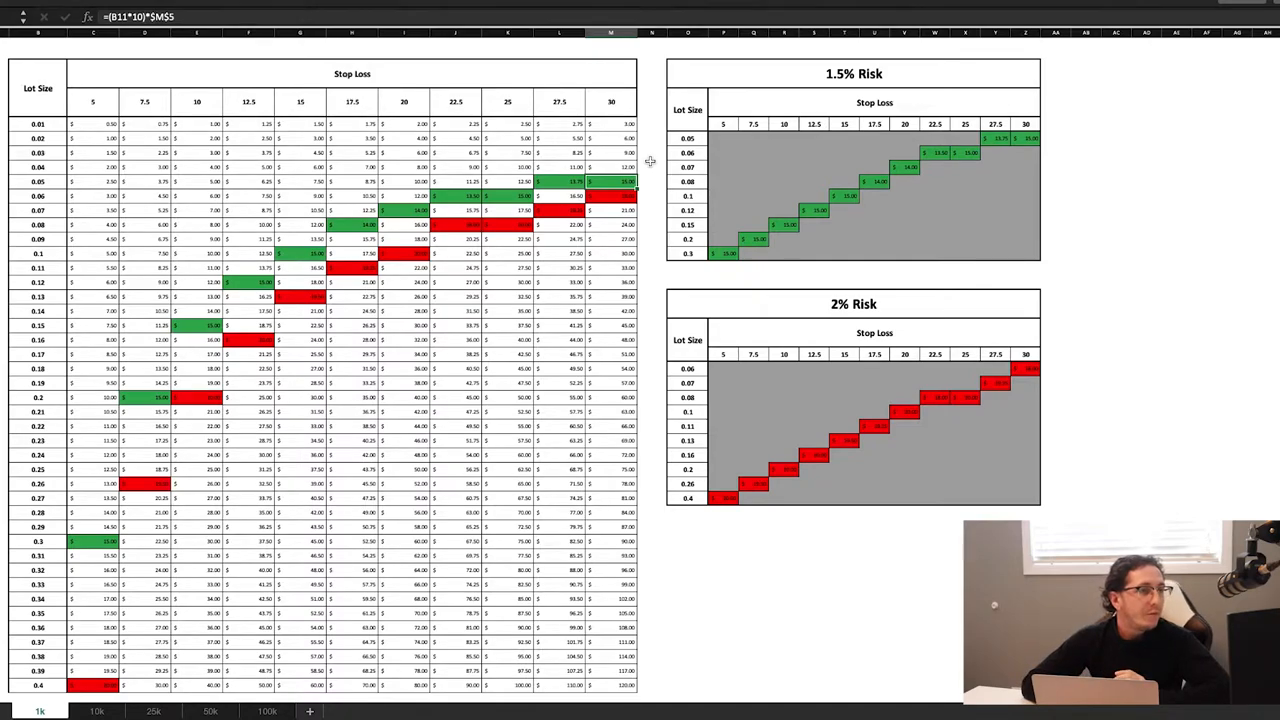
mouse_move(870, 198)
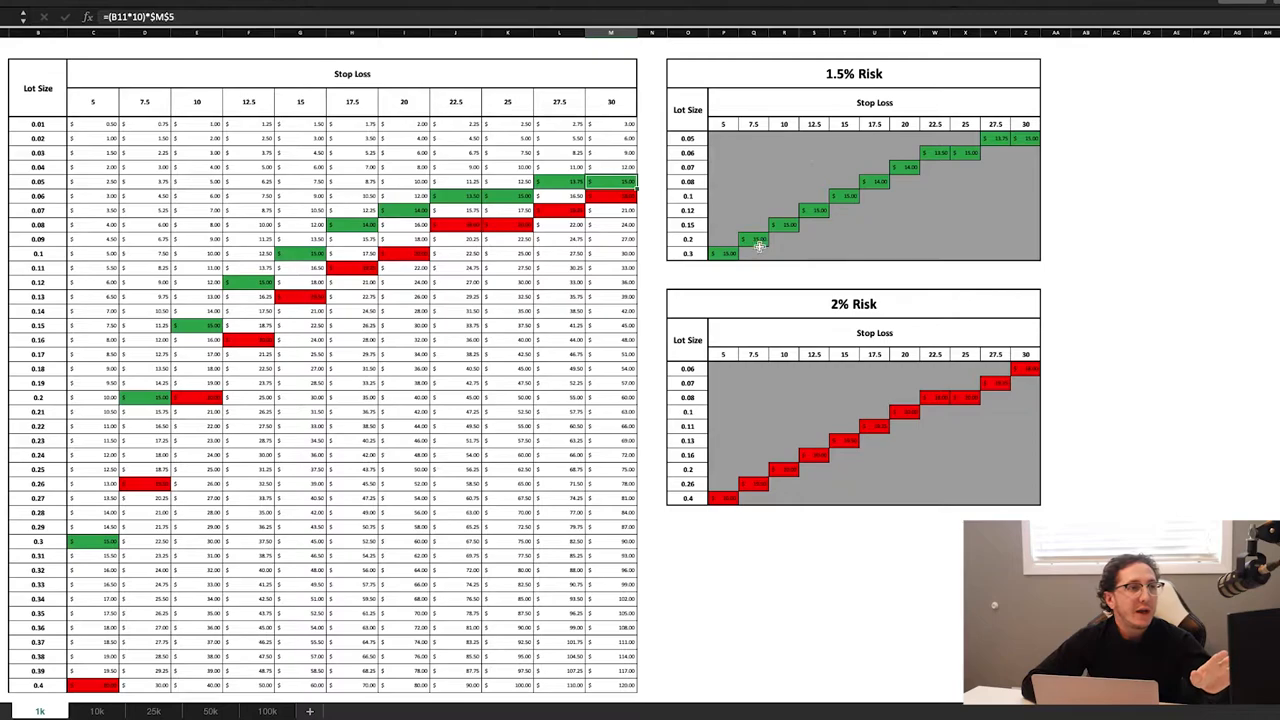
mouse_move(744, 140)
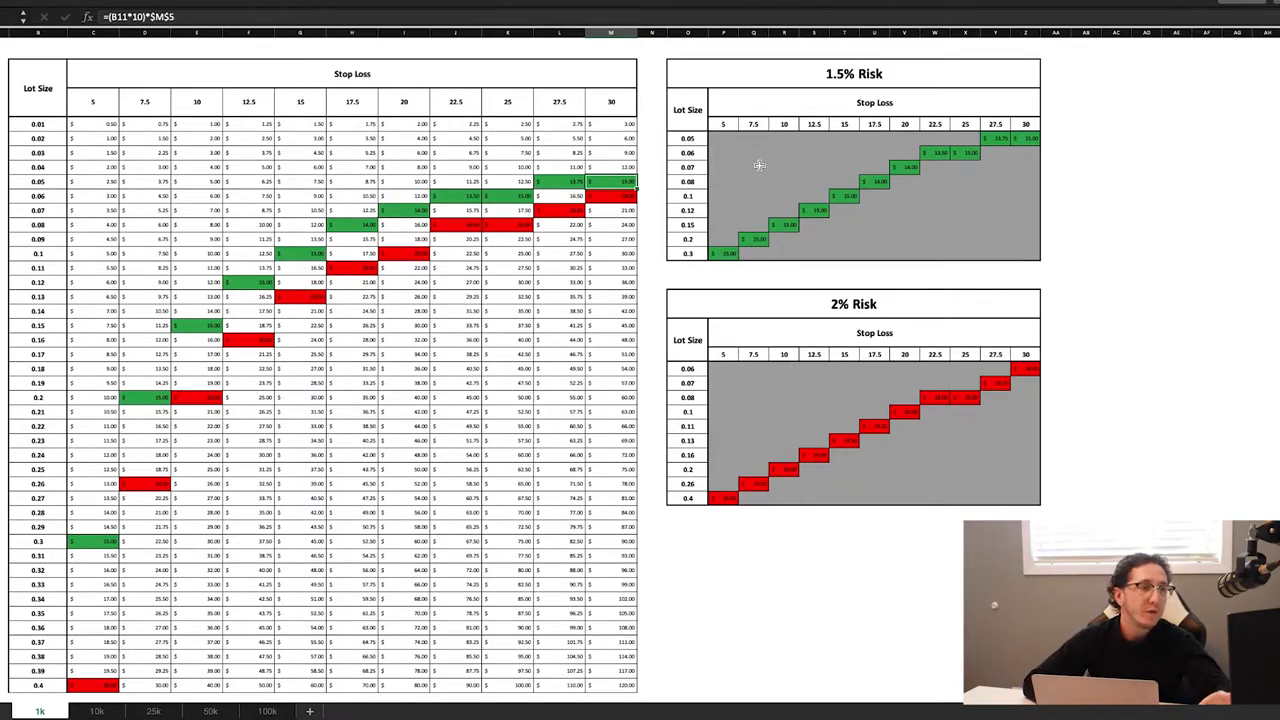
- Review the 2% risk summary, including a red risk cell's formula and the 0.4 lot size
click(722, 252)
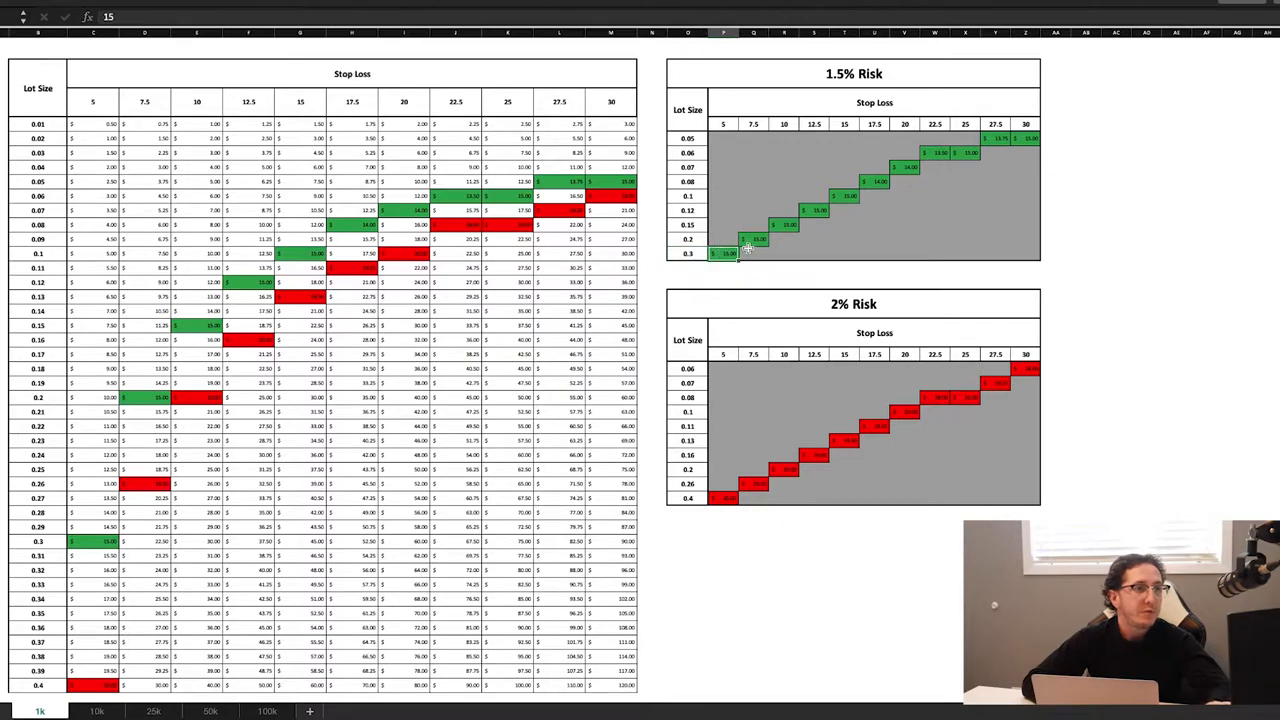
click(722, 252)
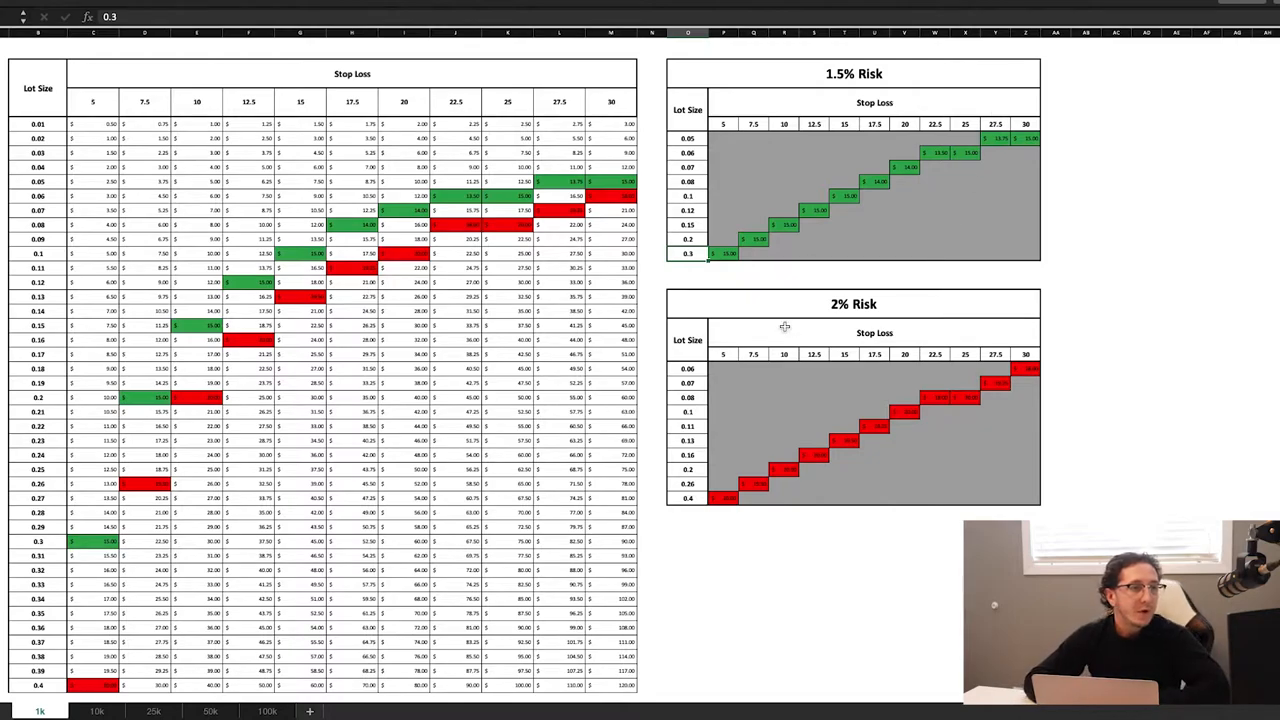
mouse_move(796, 496)
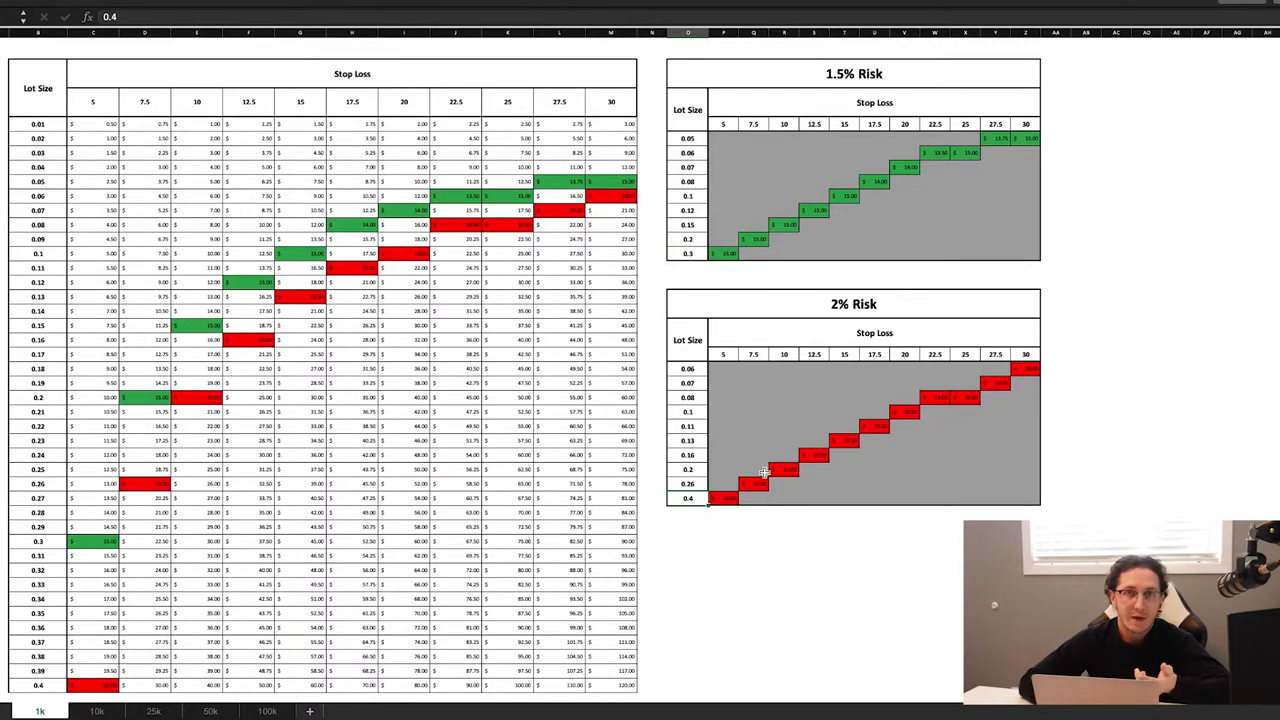
click(724, 500)
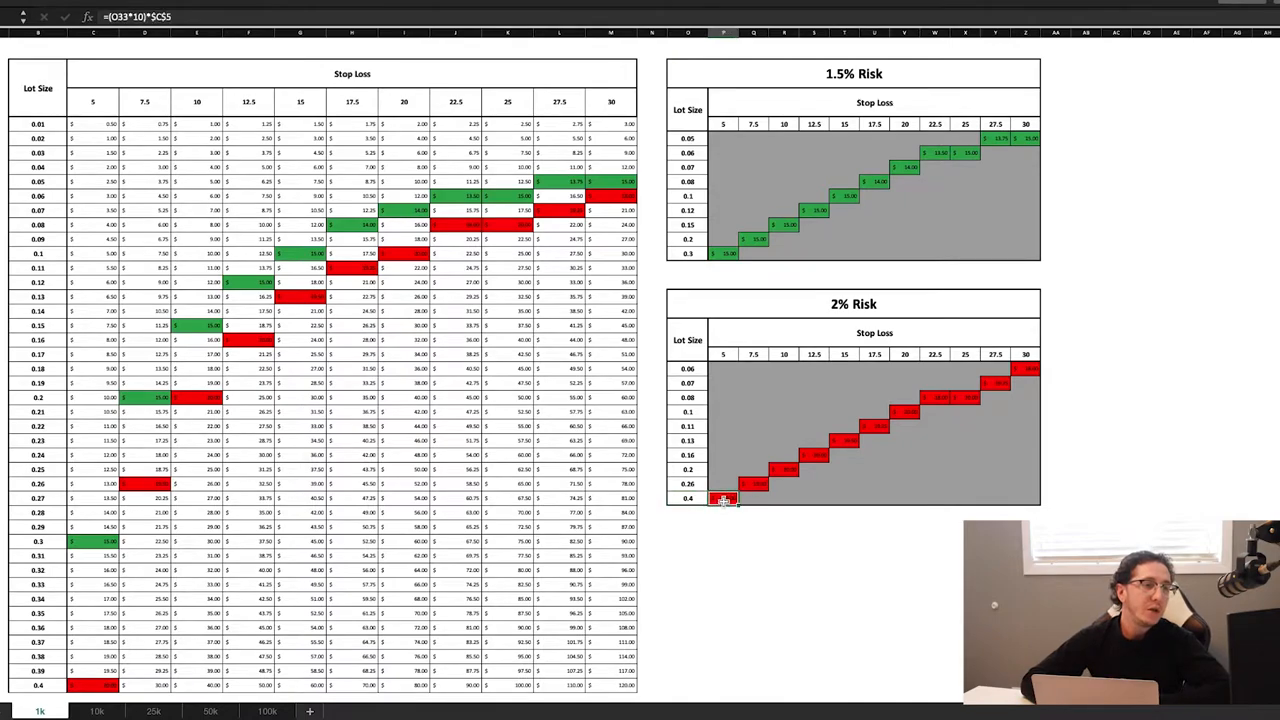
click(724, 498)
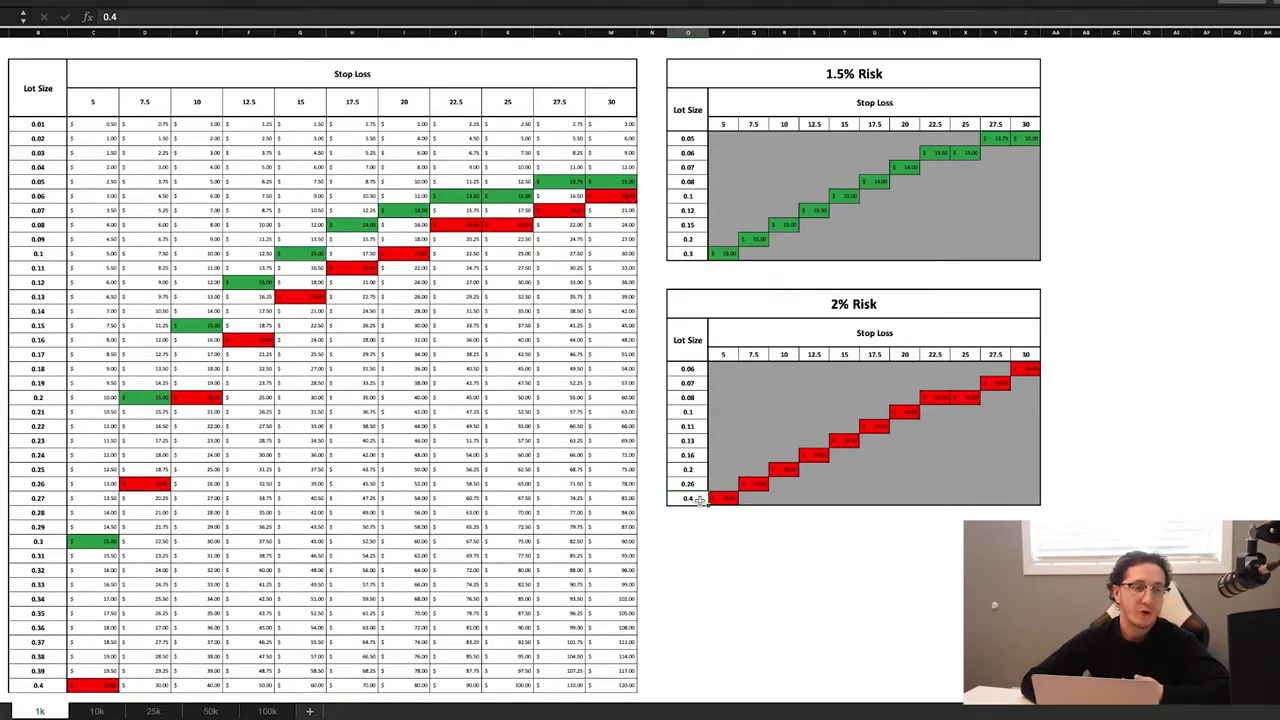
mouse_move(716, 492)
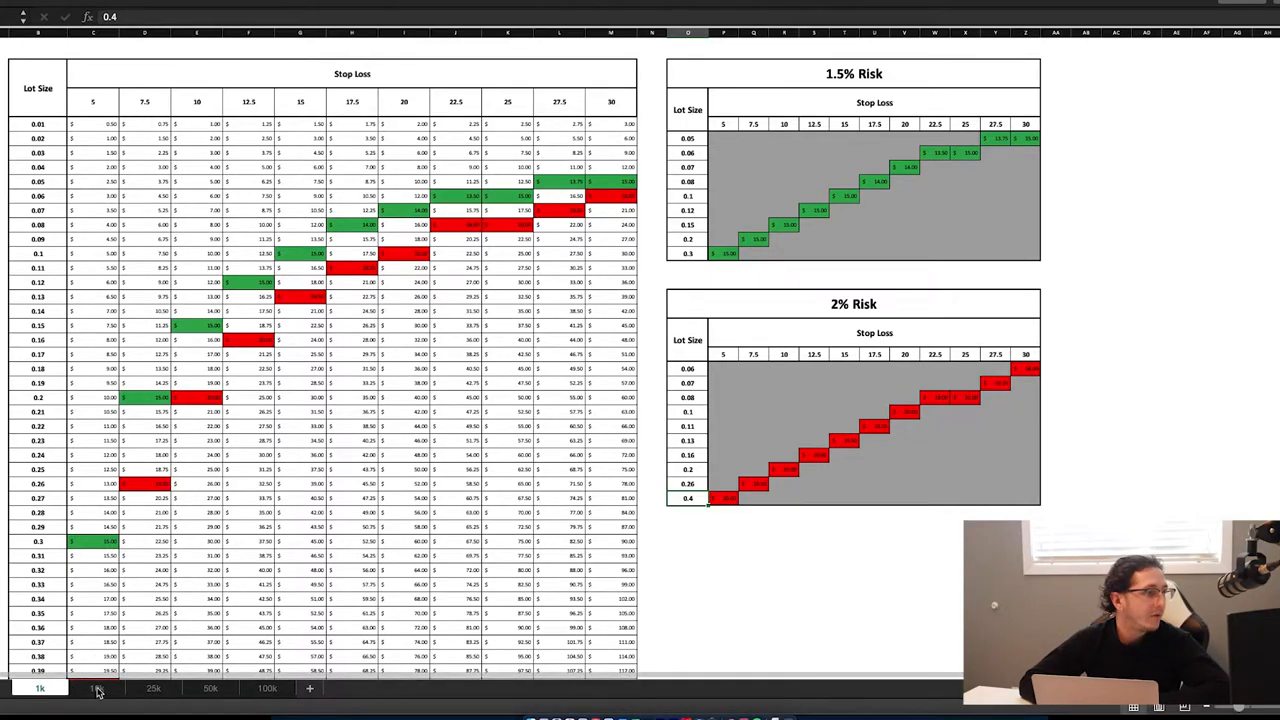
- Check values on the 10k account sheet, then switch to the 25k account sheet
click(96, 688)
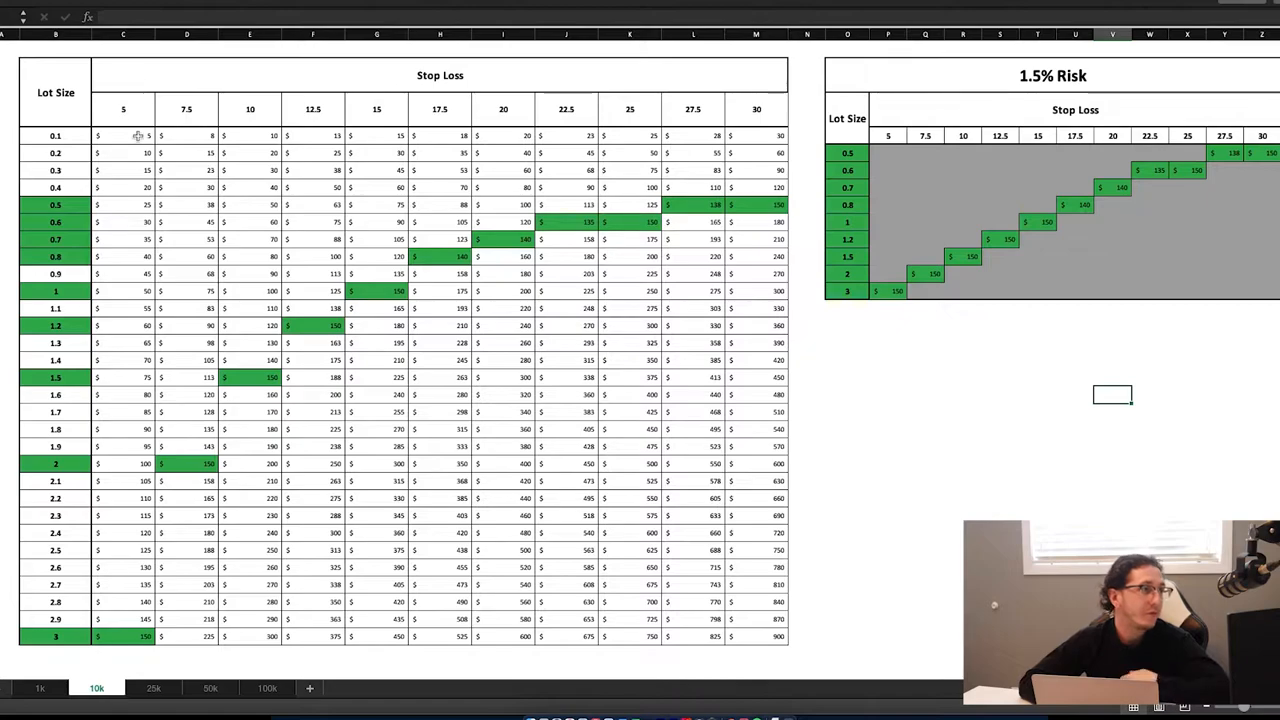
click(124, 636)
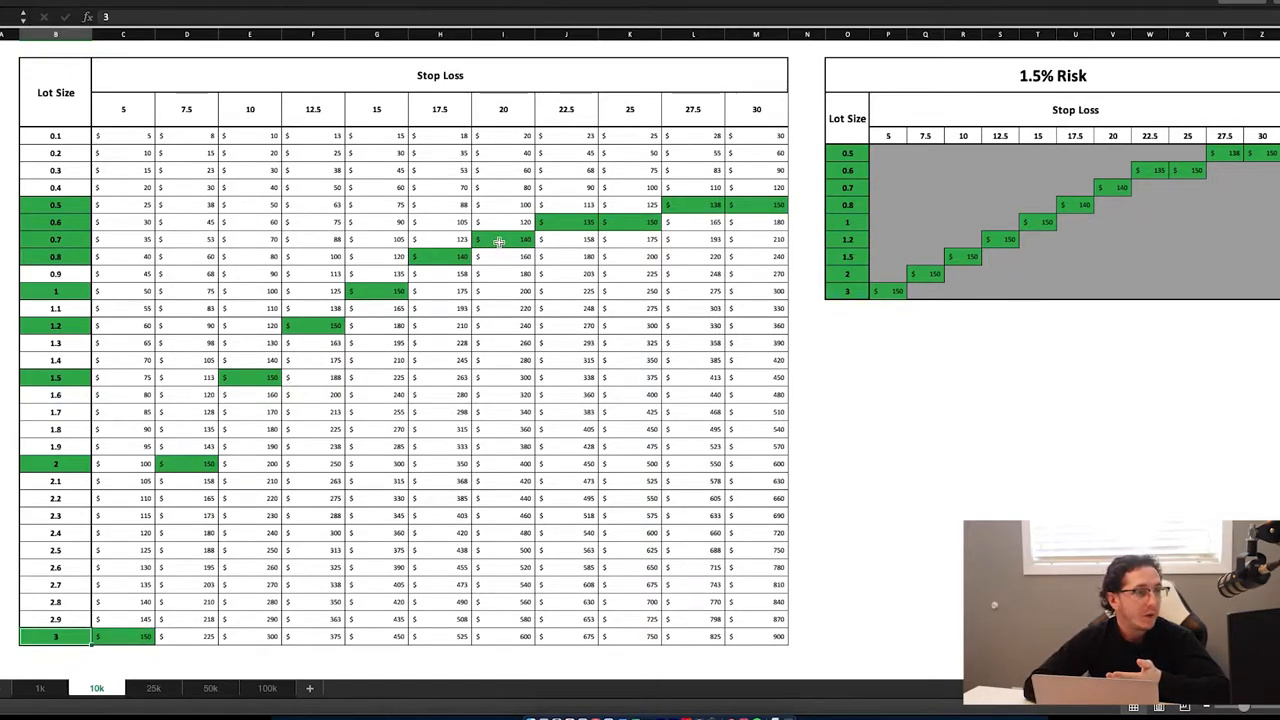
click(56, 240)
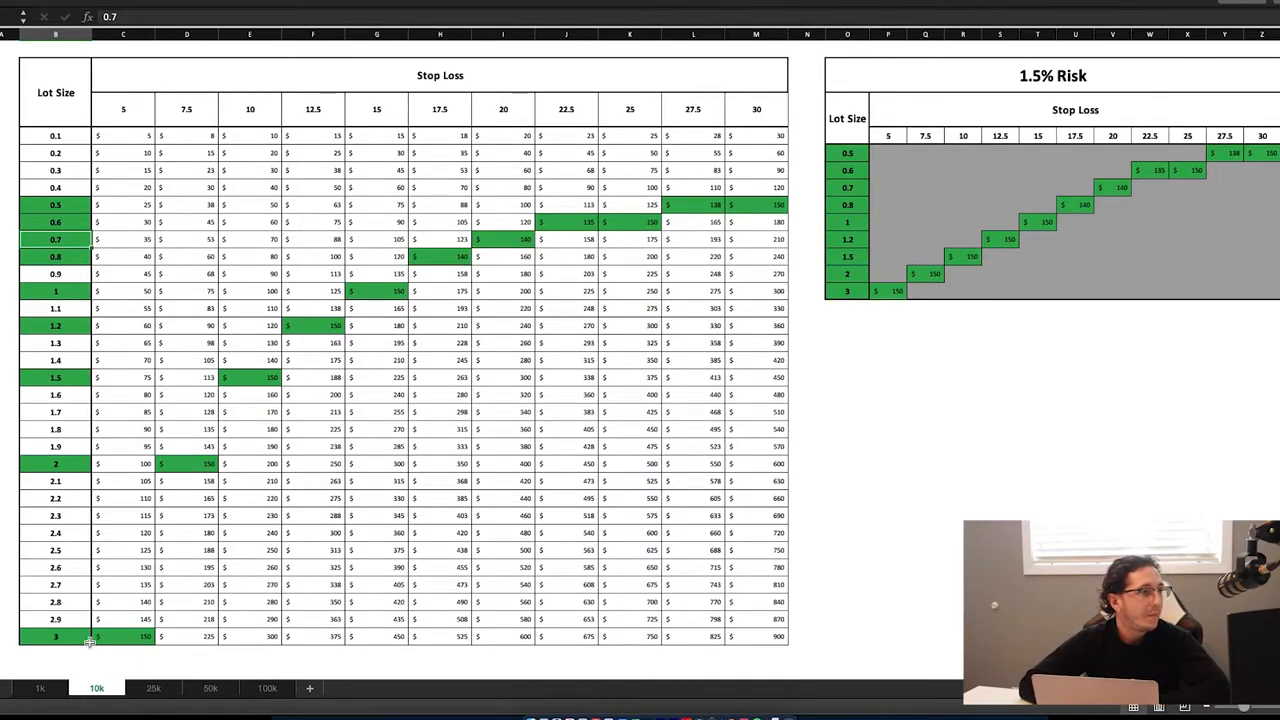
mouse_move(570, 120)
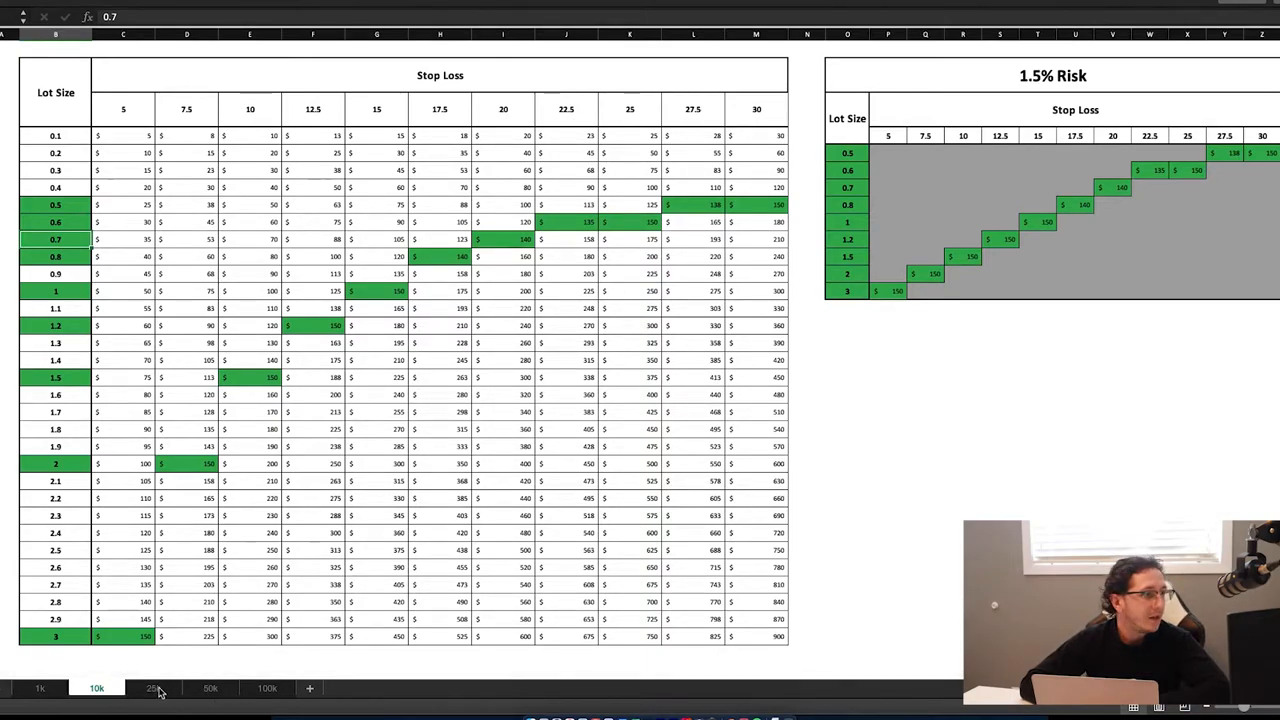
click(154, 688)
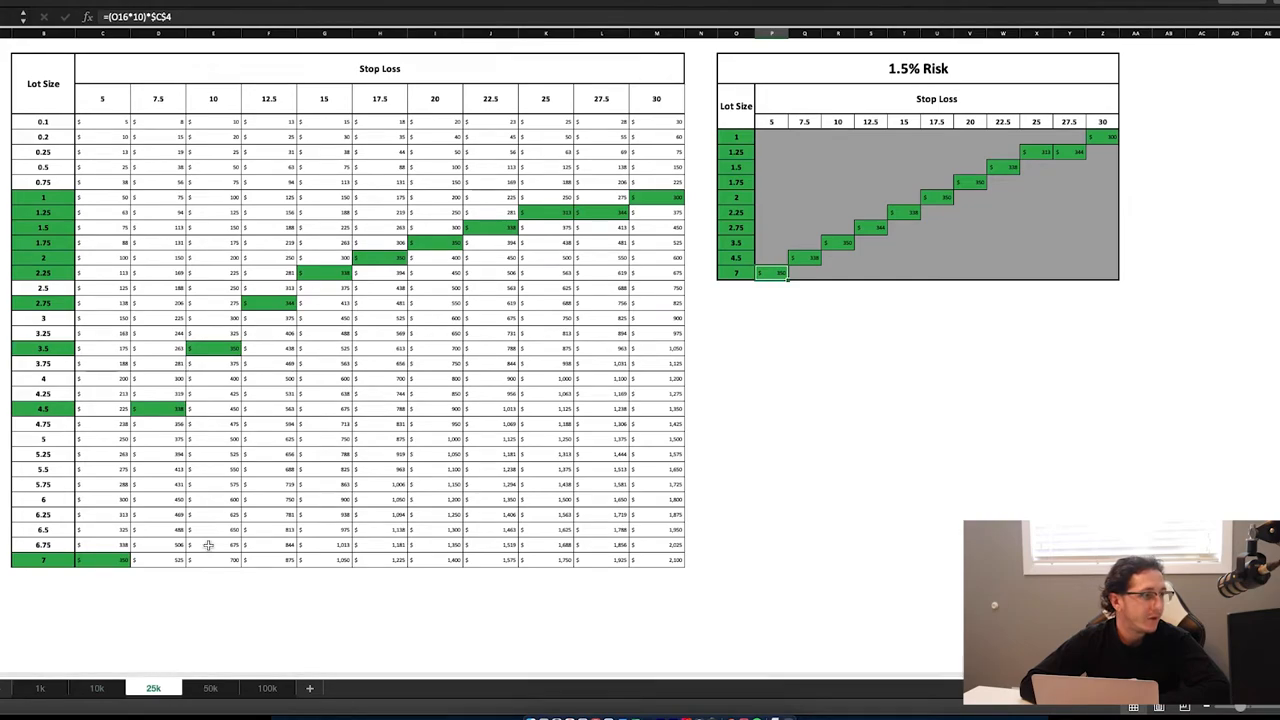
mouse_move(270, 530)
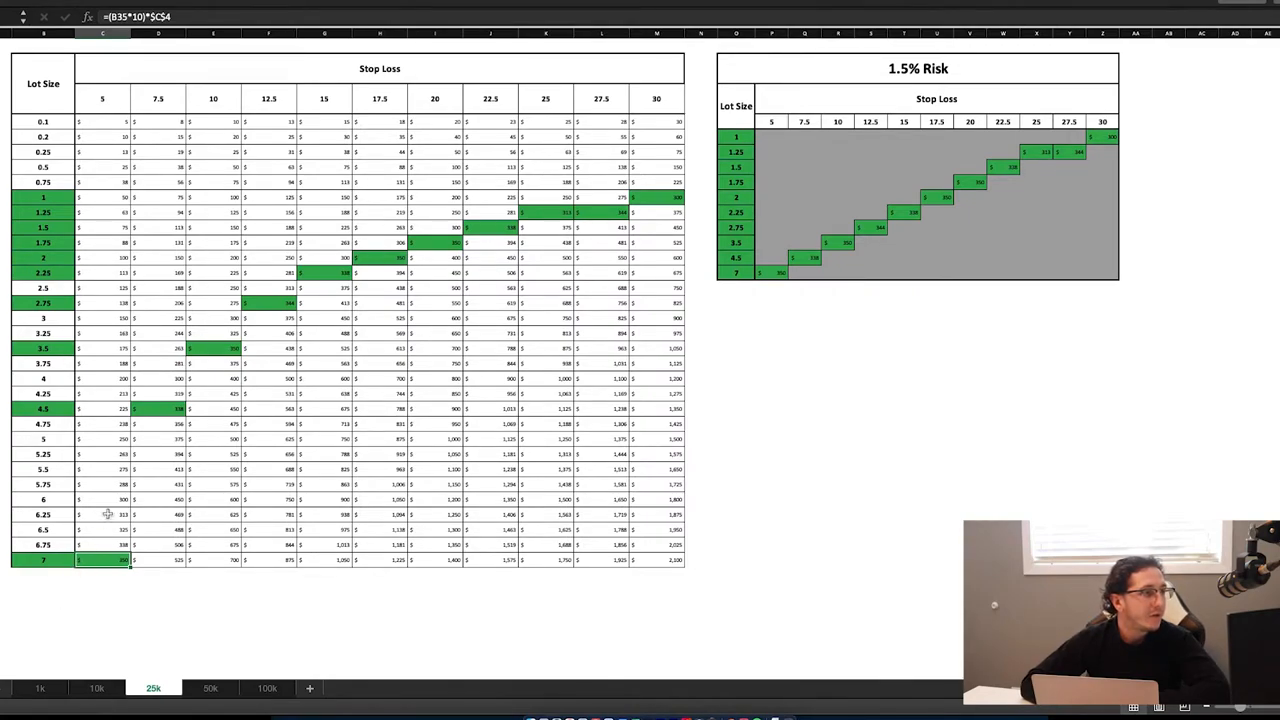
mouse_move(102, 462)
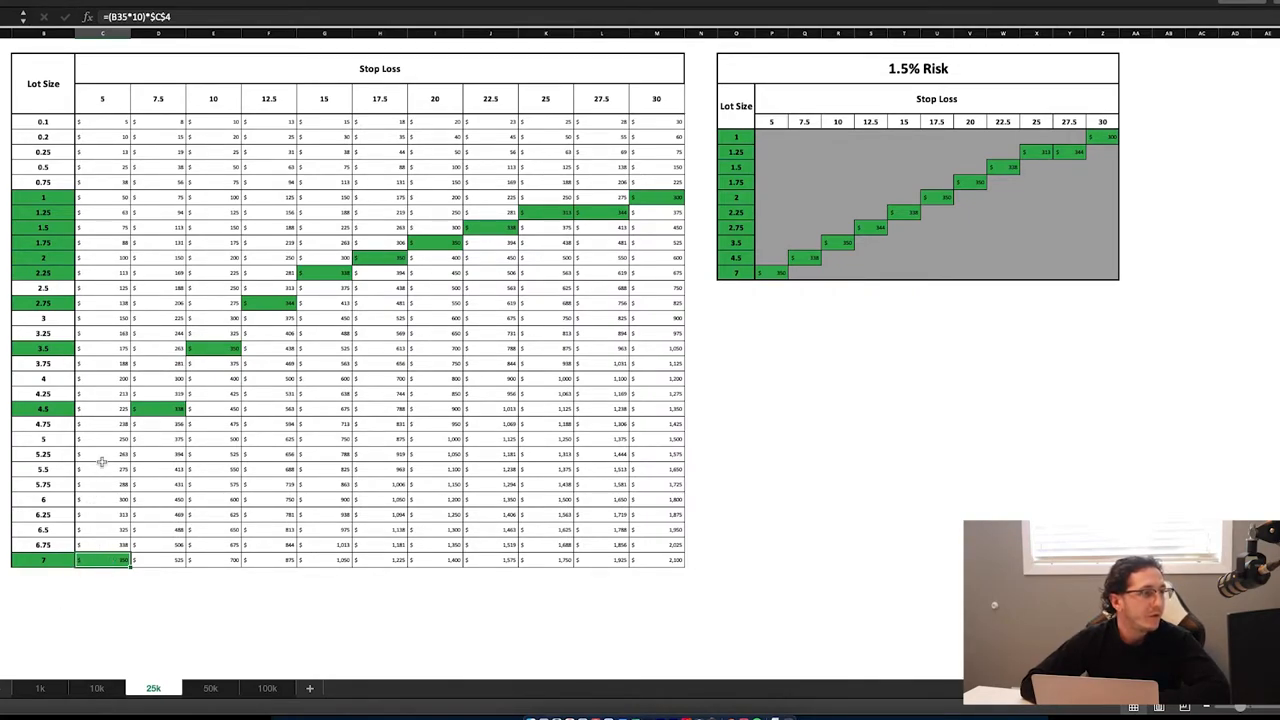
mouse_move(296, 284)
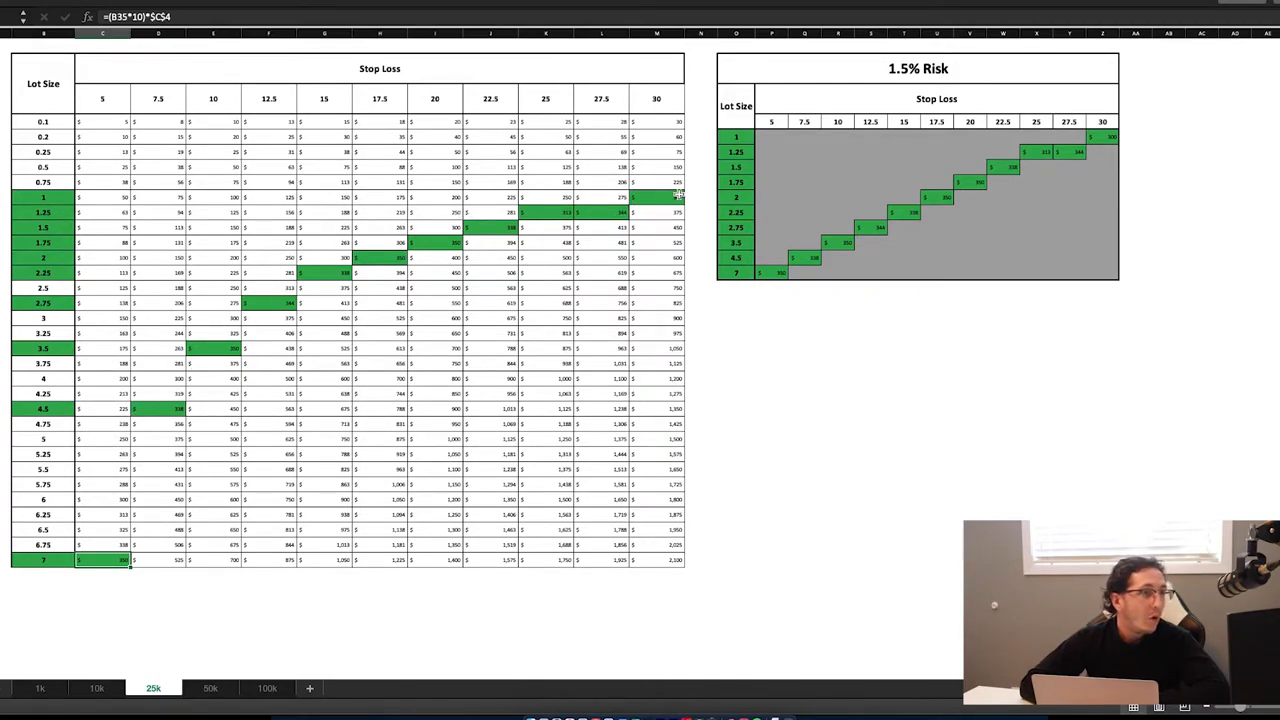
mouse_move(172, 396)
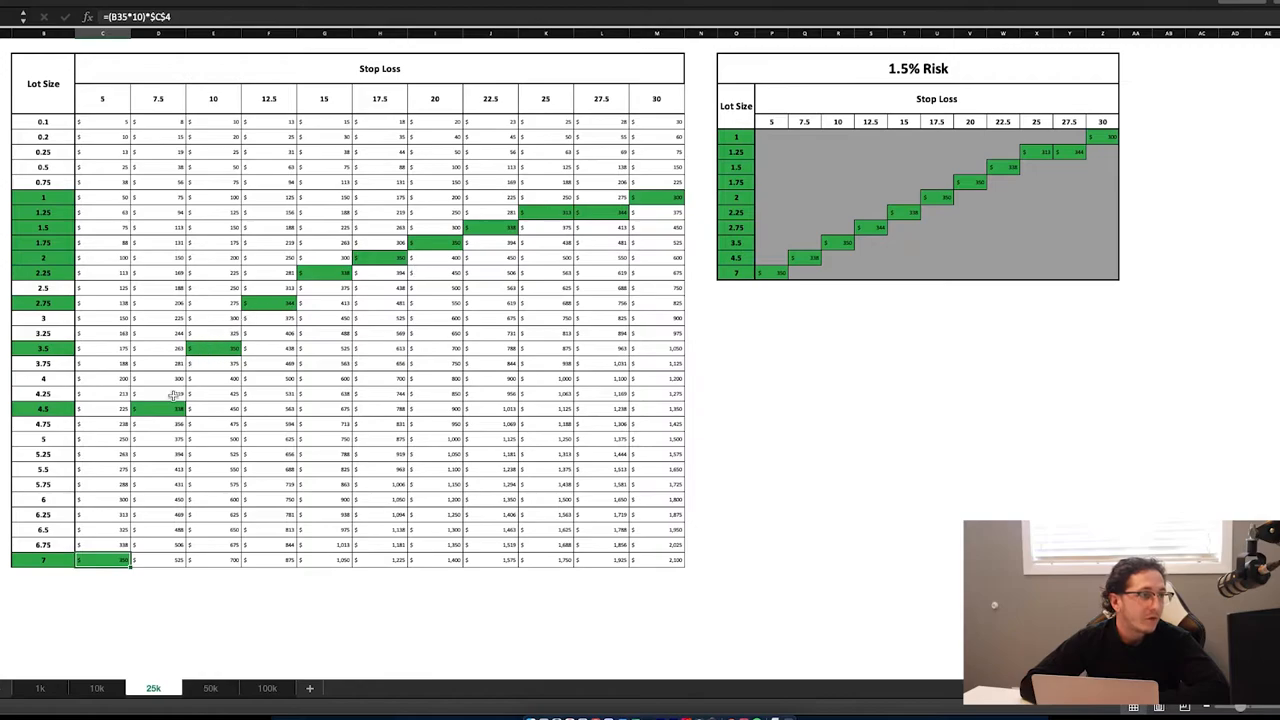
mouse_move(196, 490)
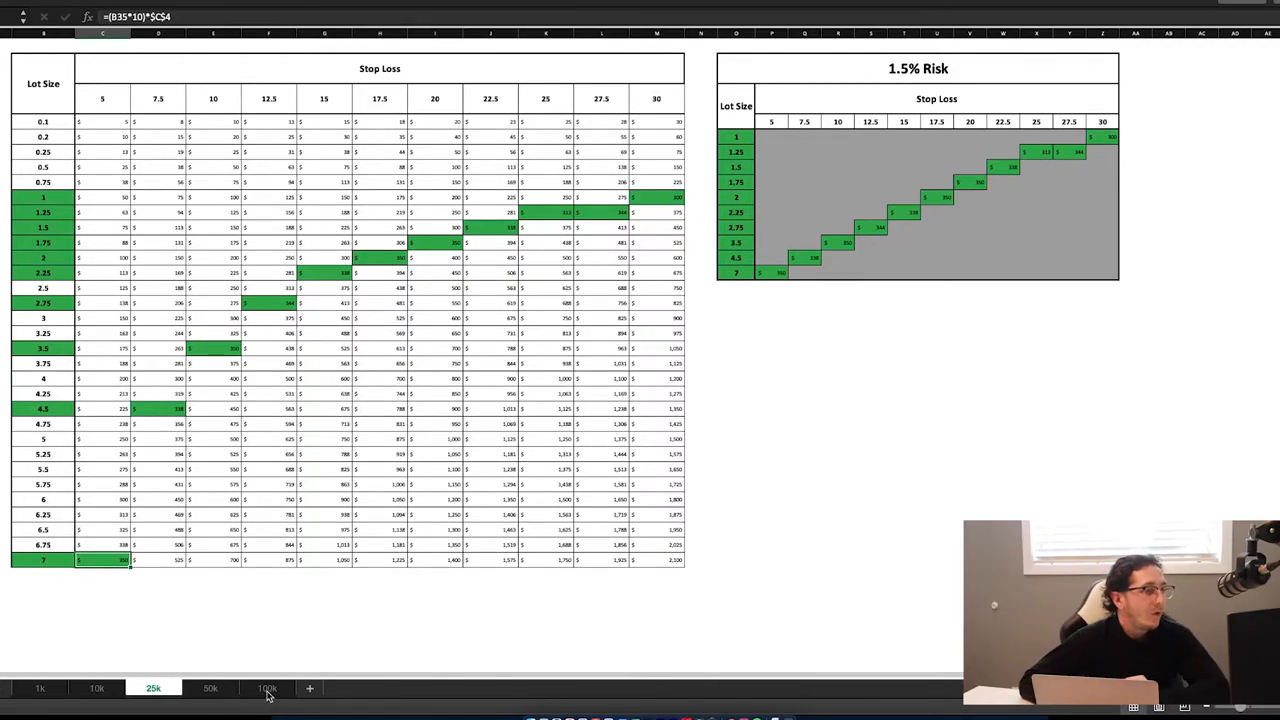
- Switch to the 100k sheet and inspect the lot size 30 entry and its risk formula
click(268, 688)
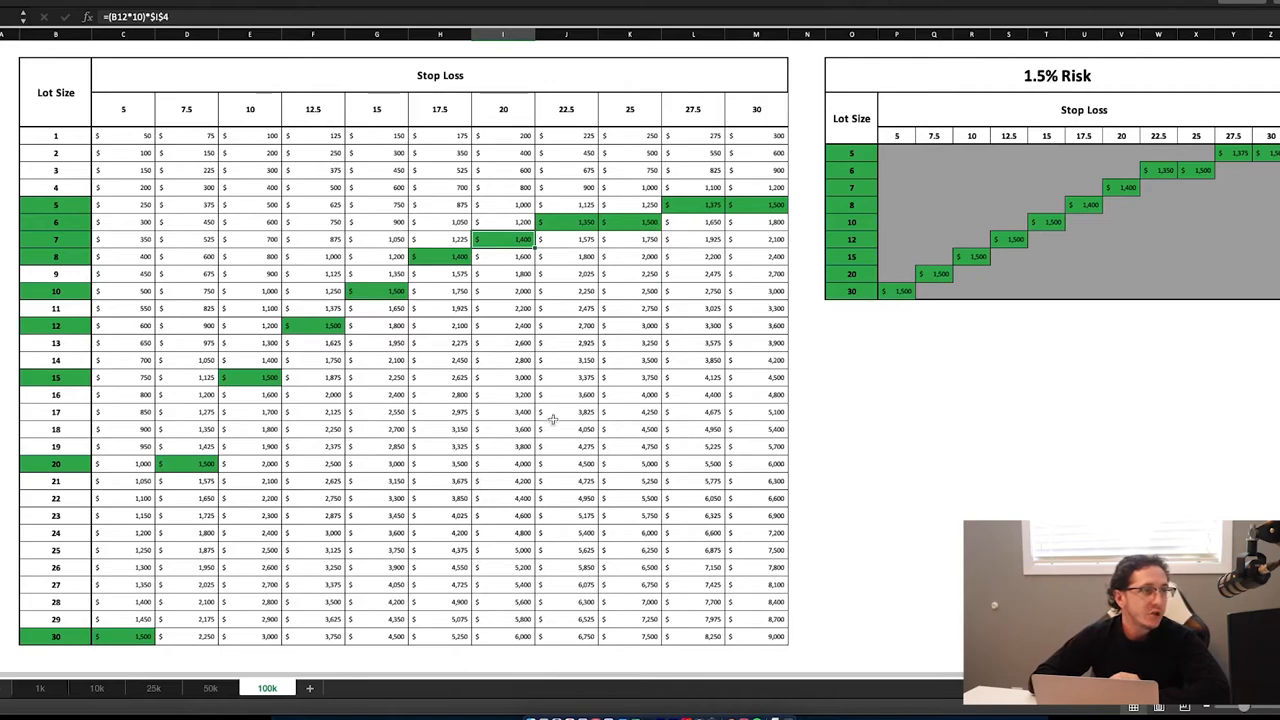
mouse_move(320, 296)
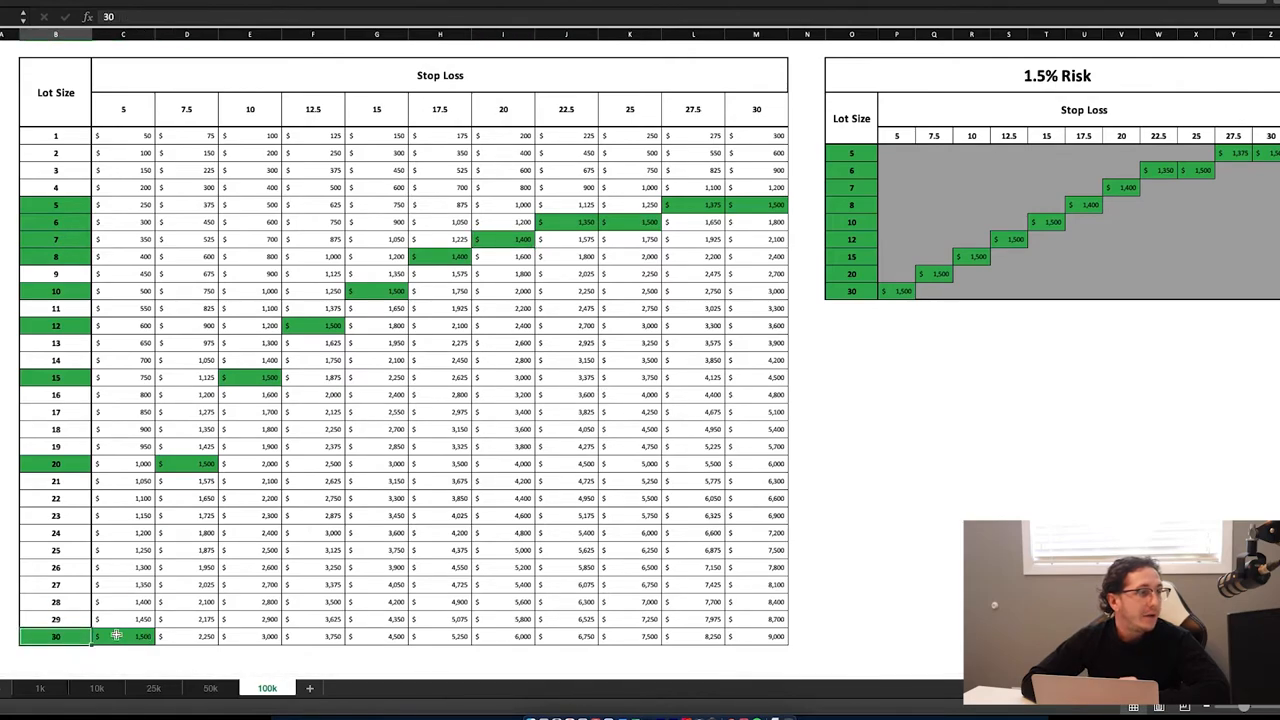
click(130, 636)
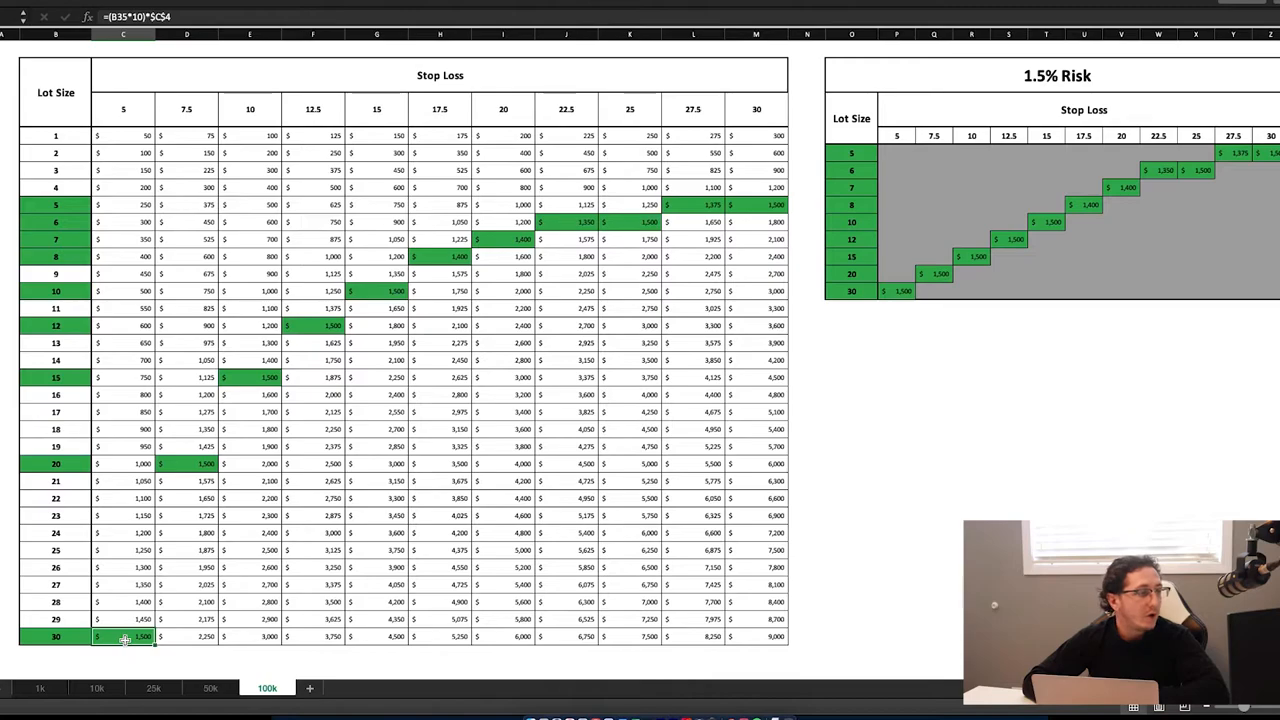
click(56, 636)
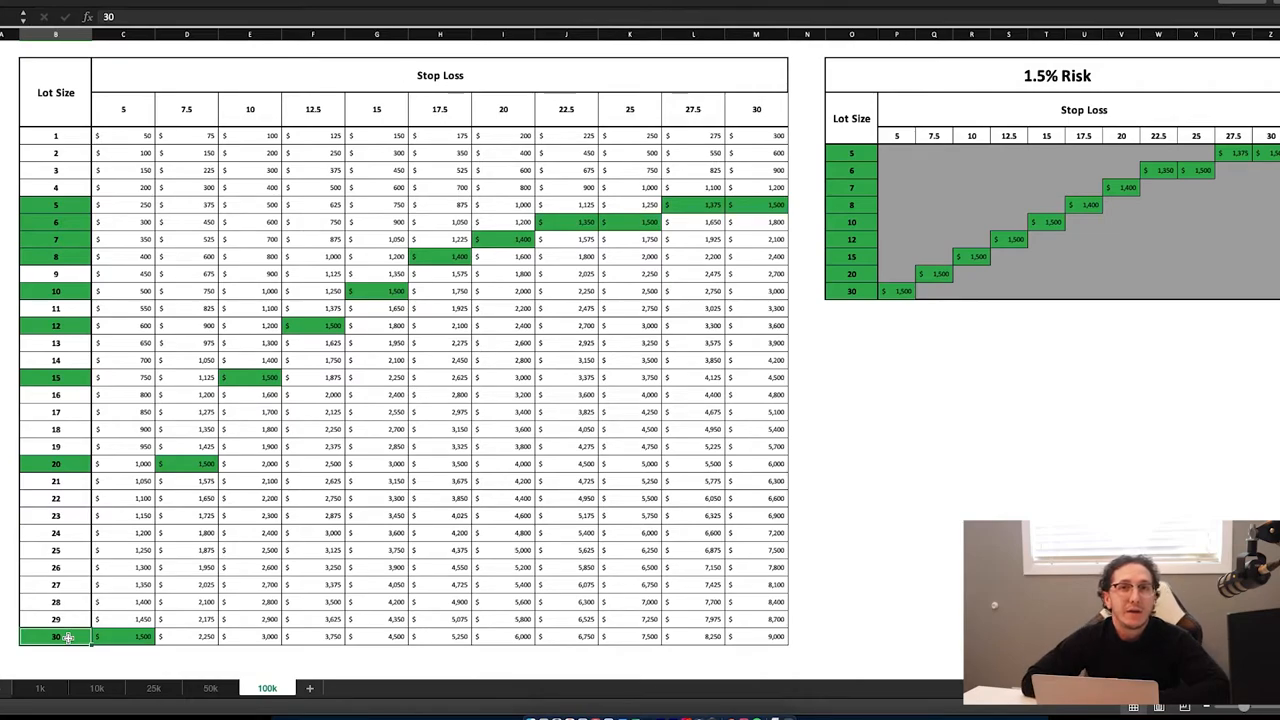
mouse_move(144, 412)
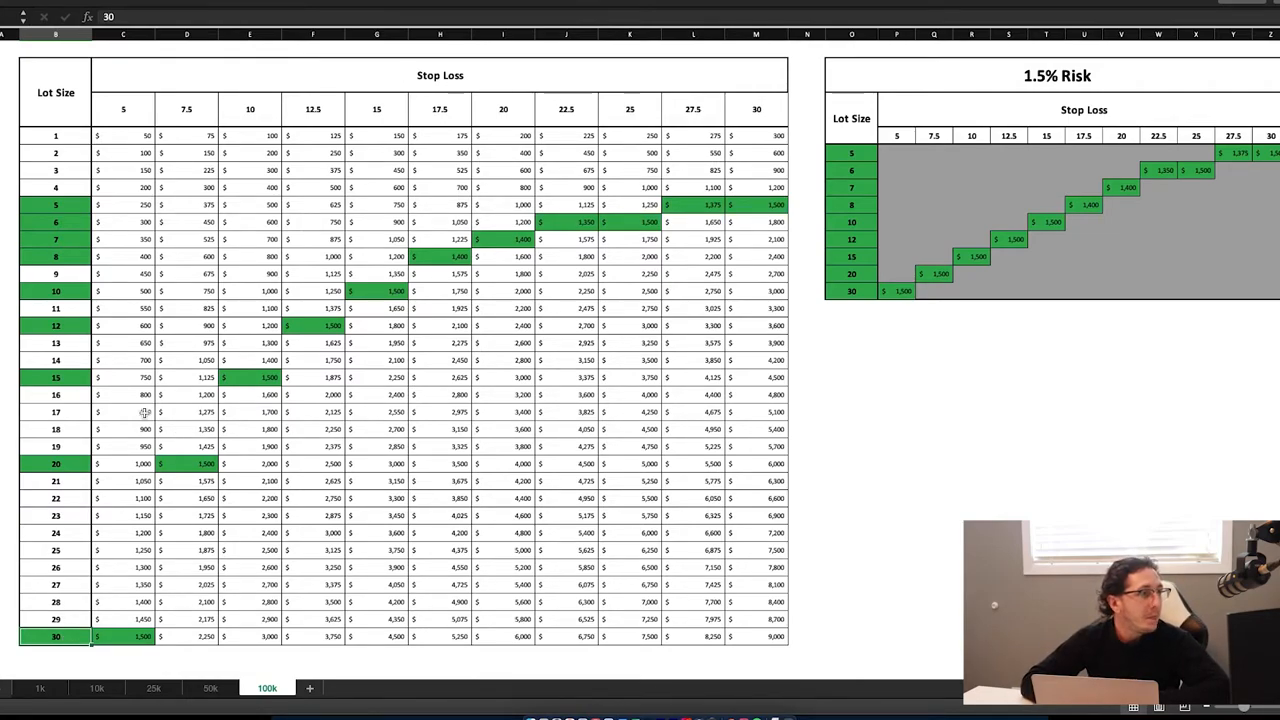
click(376, 292)
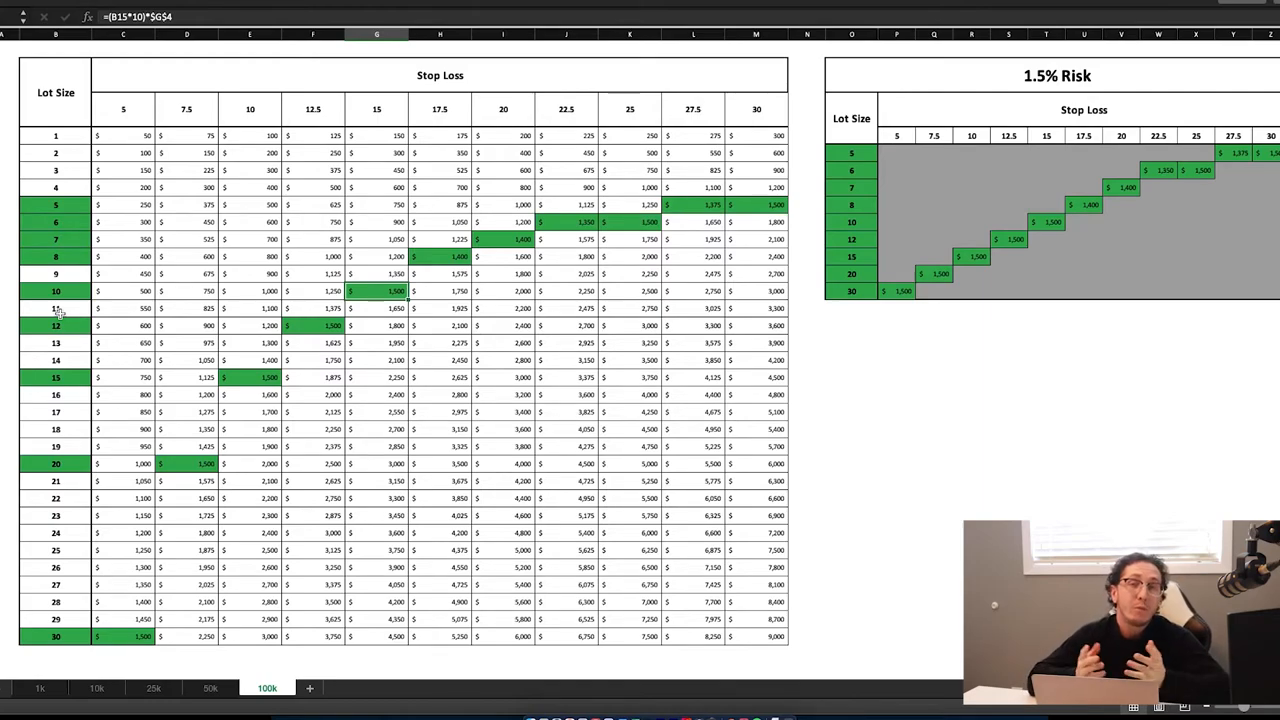
mouse_move(940, 252)
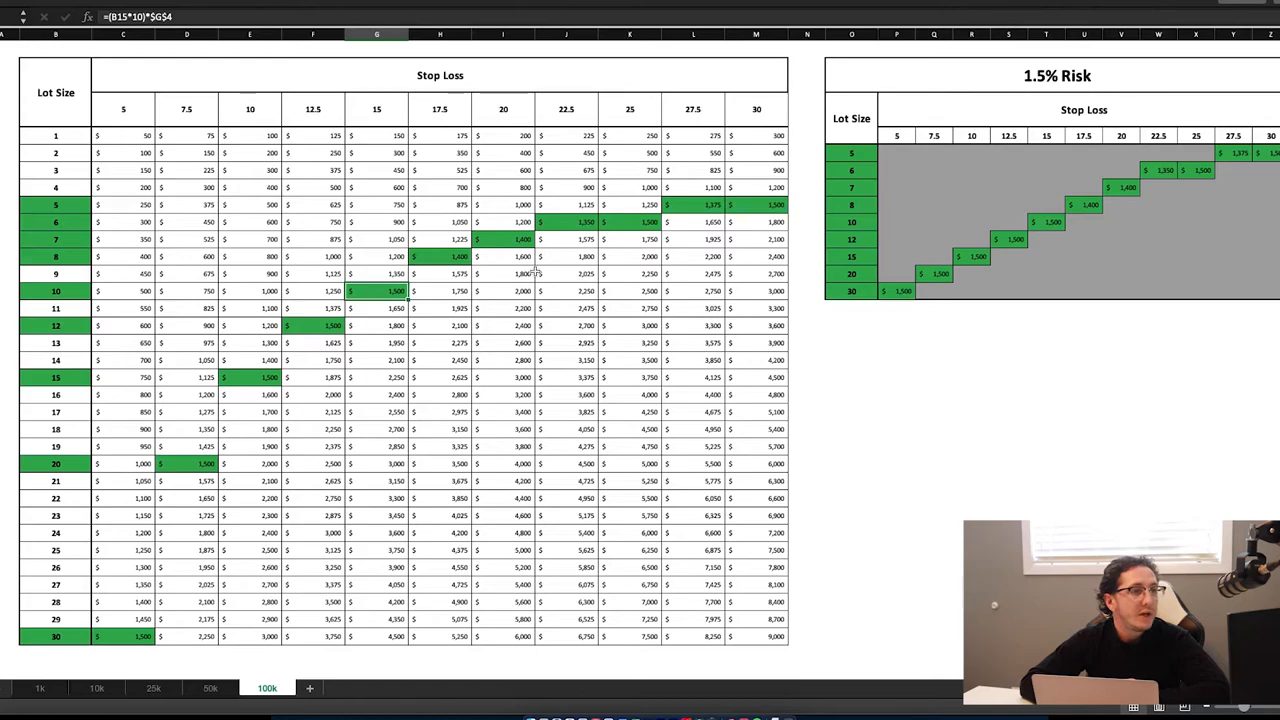
mouse_move(672, 464)
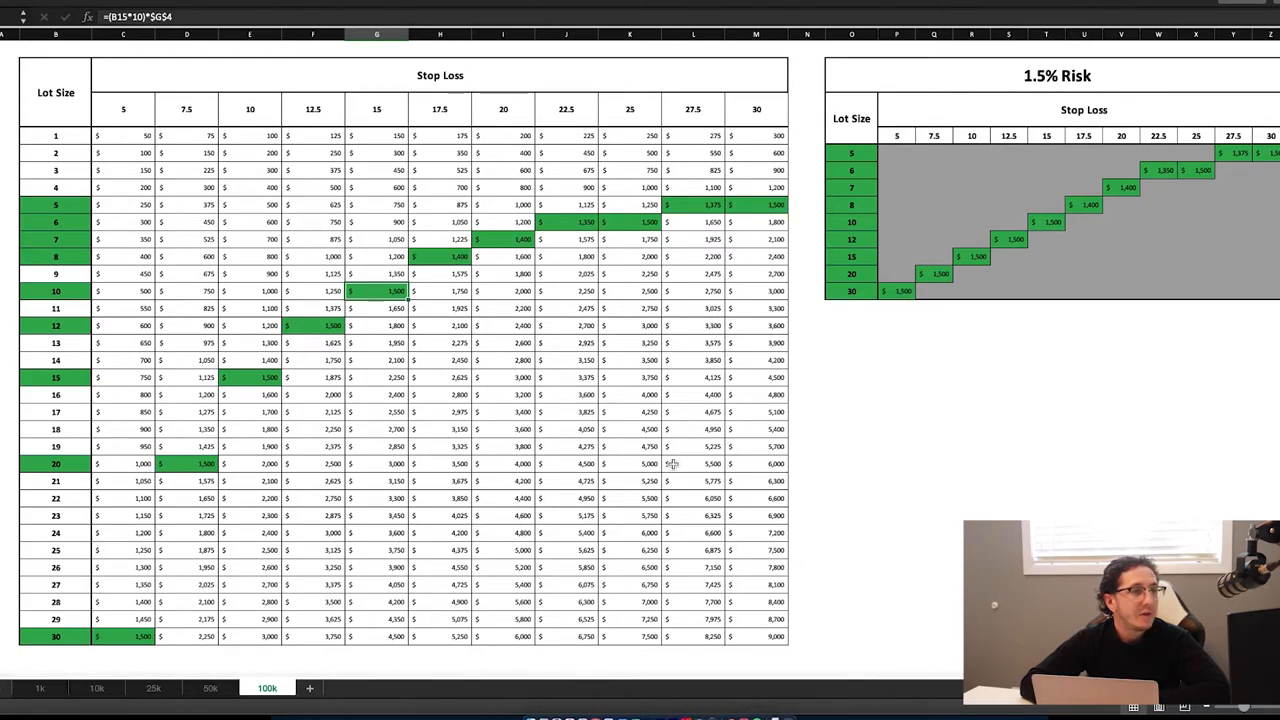